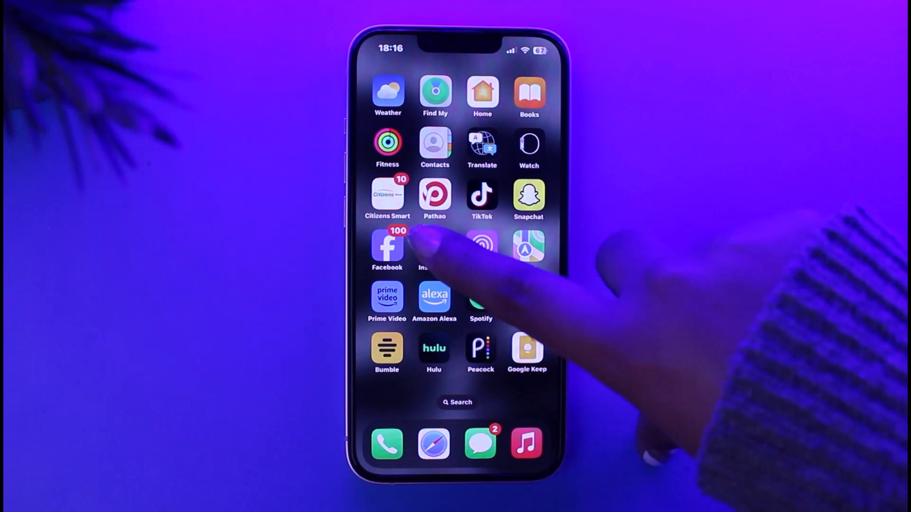
Launch Instagram and navigate from the home feed to your own profile.
left_click(434, 250)
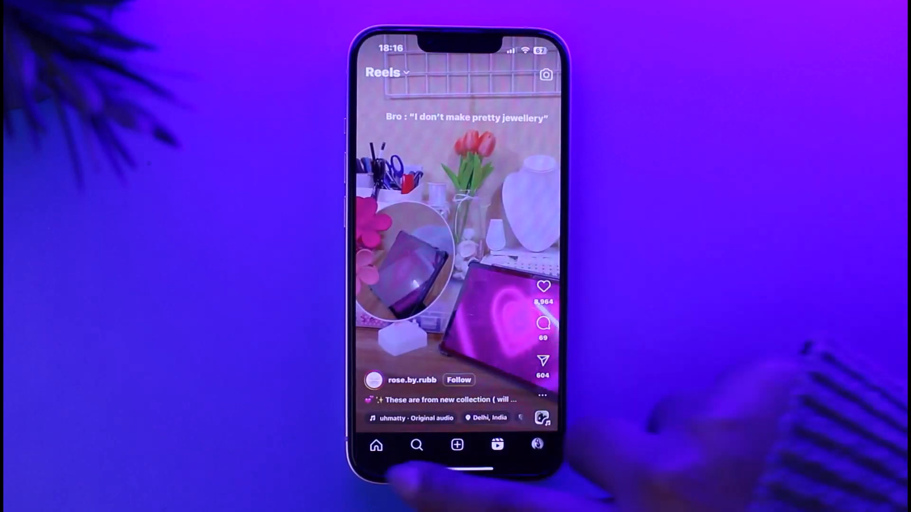
left_click(376, 445)
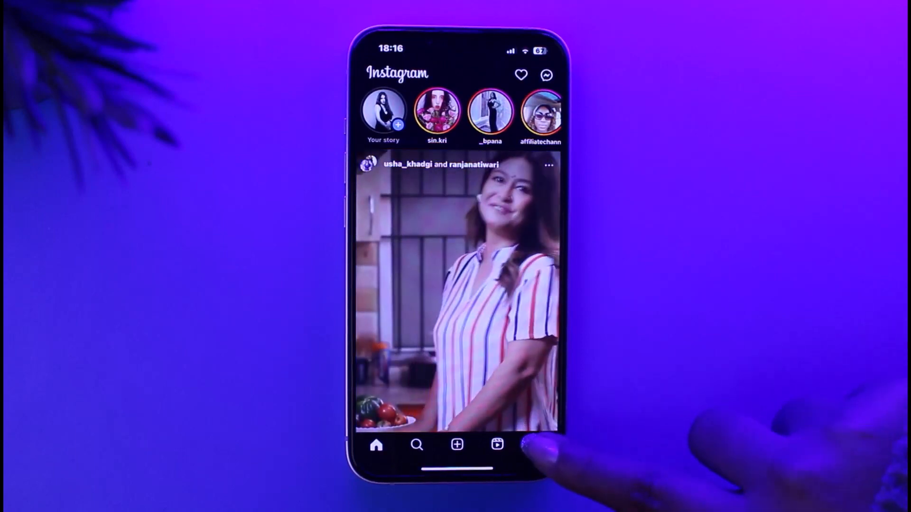
left_click(537, 444)
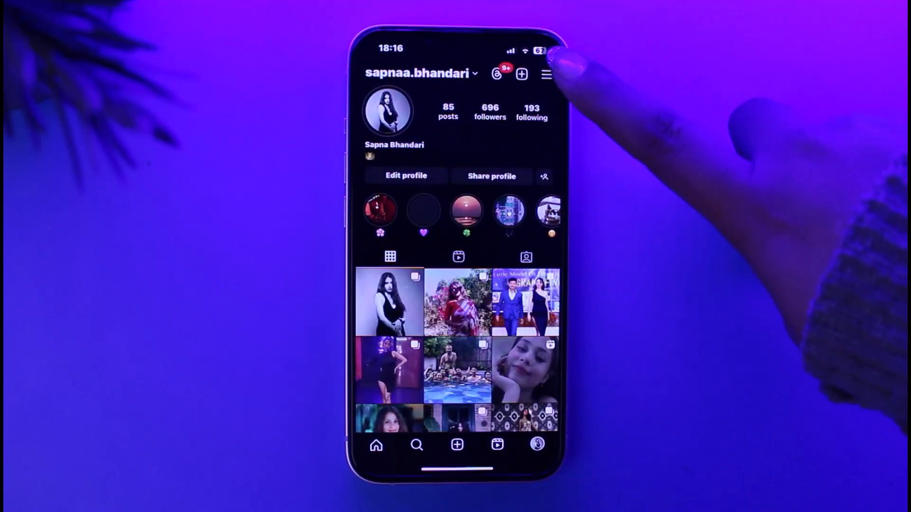
Reach Accounts Center through the profile menu's Settings and privacy.
left_click(544, 74)
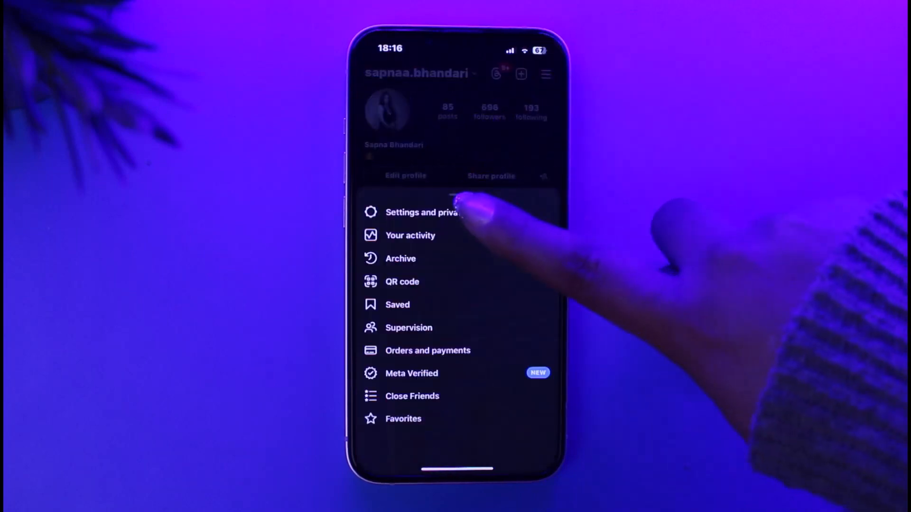
left_click(423, 212)
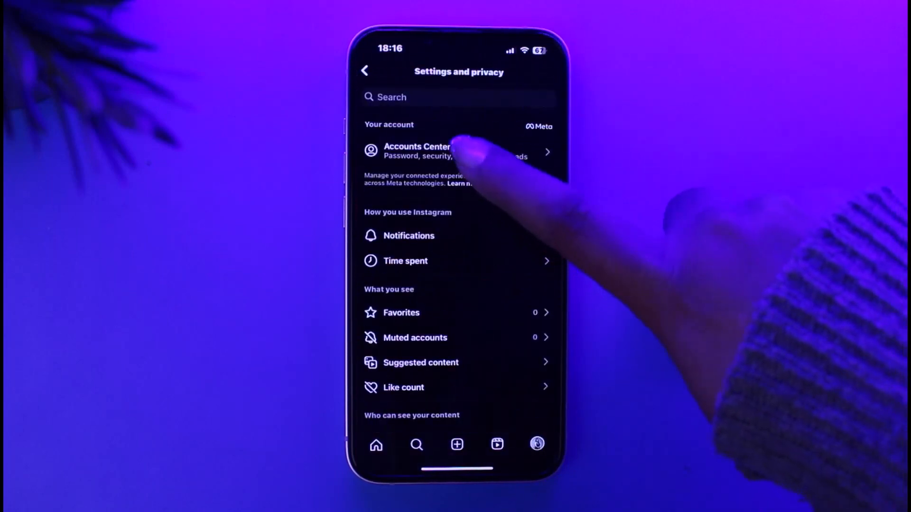
left_click(416, 151)
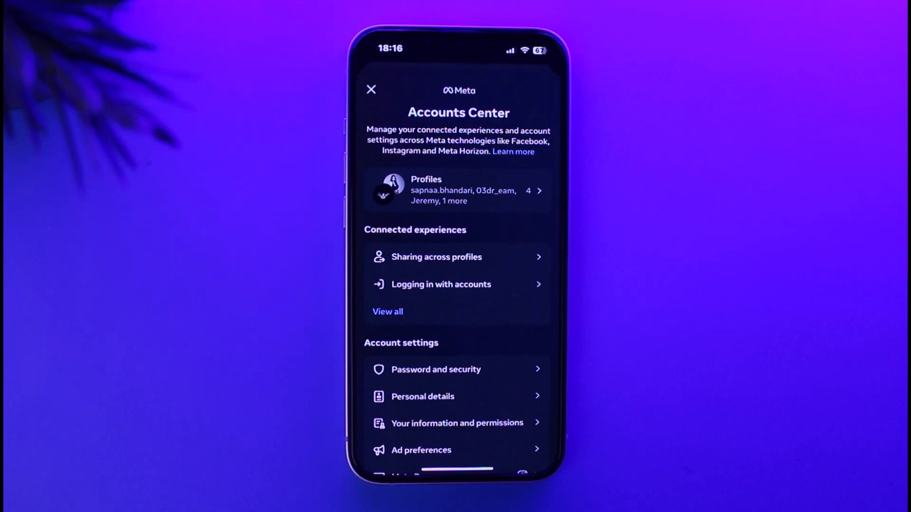
Go to Contact information in Accounts Center and start adding a new contact.
scroll("down", 3)
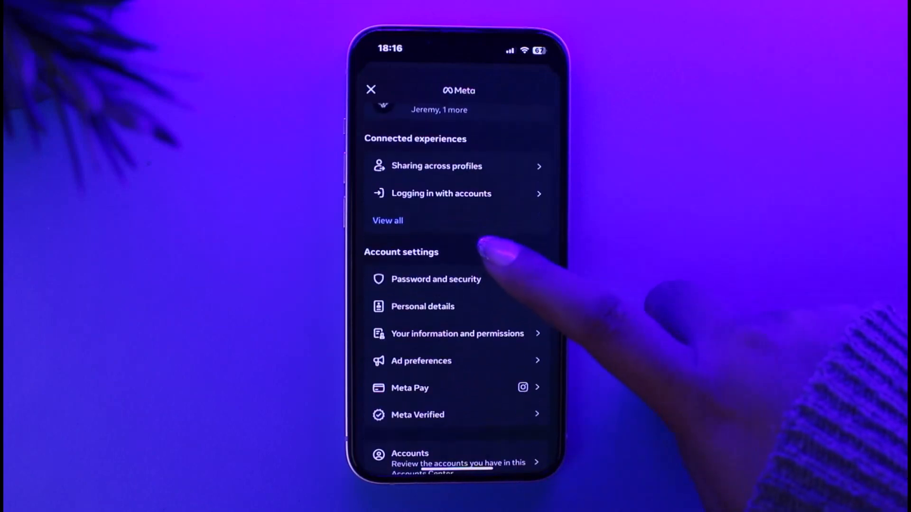
left_click(422, 307)
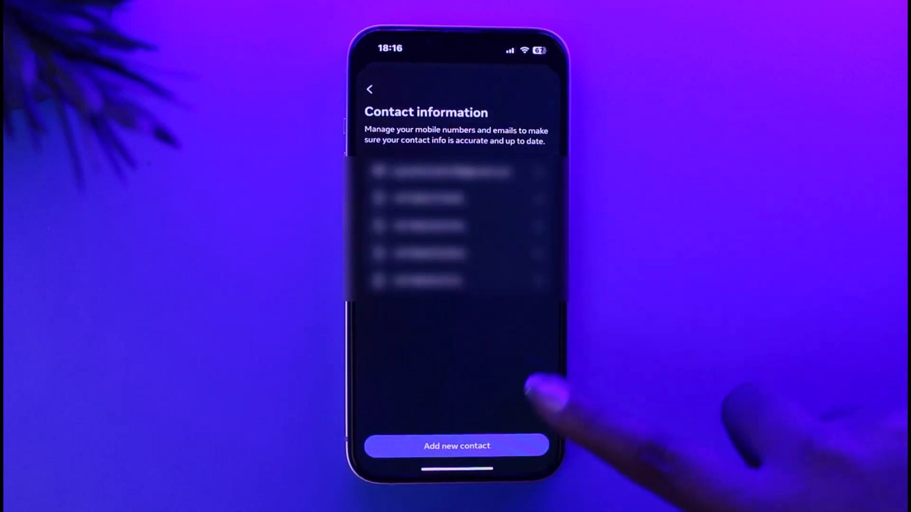
left_click(456, 446)
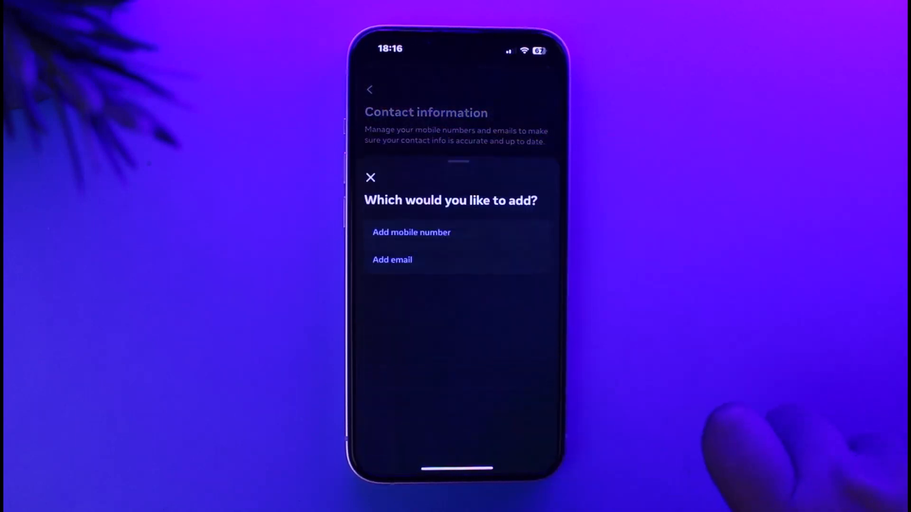
Choose to add an email and enter 'crvtvtvgthyh' as the new address.
left_click(371, 178)
type("y")
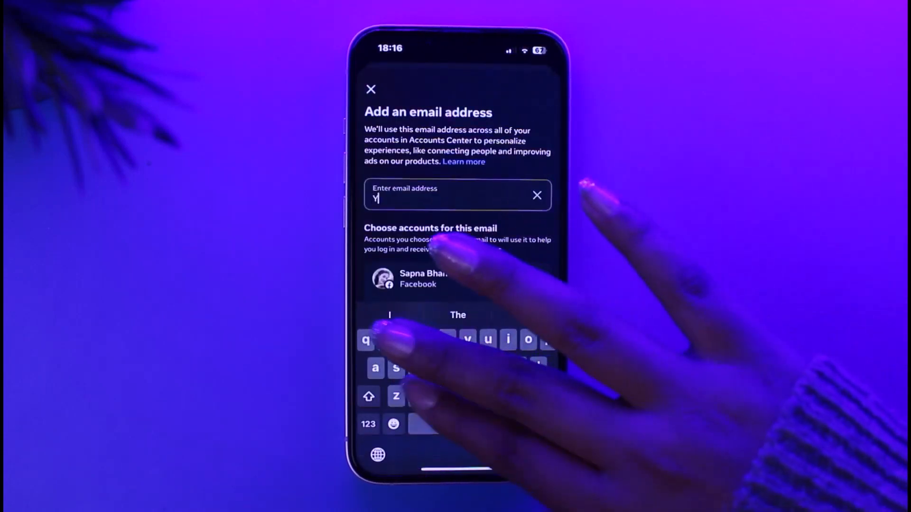
type("crvtvtv")
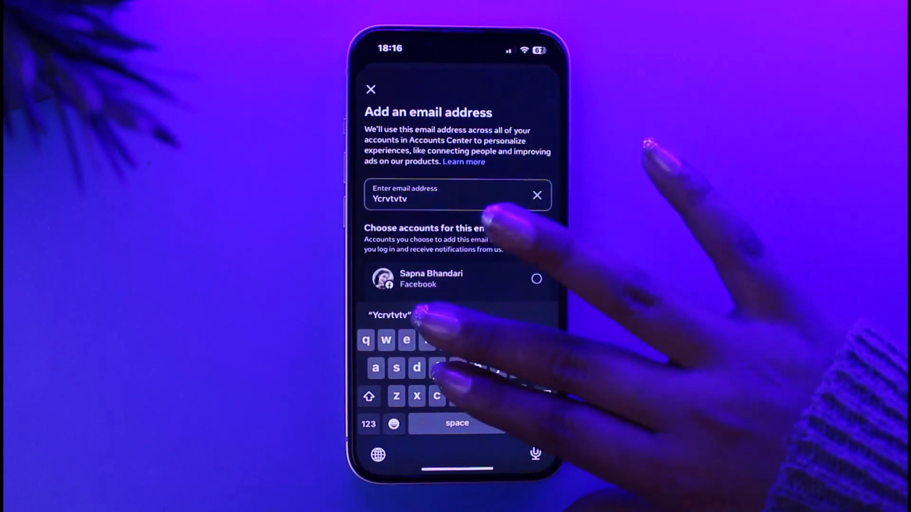
type("gthyh")
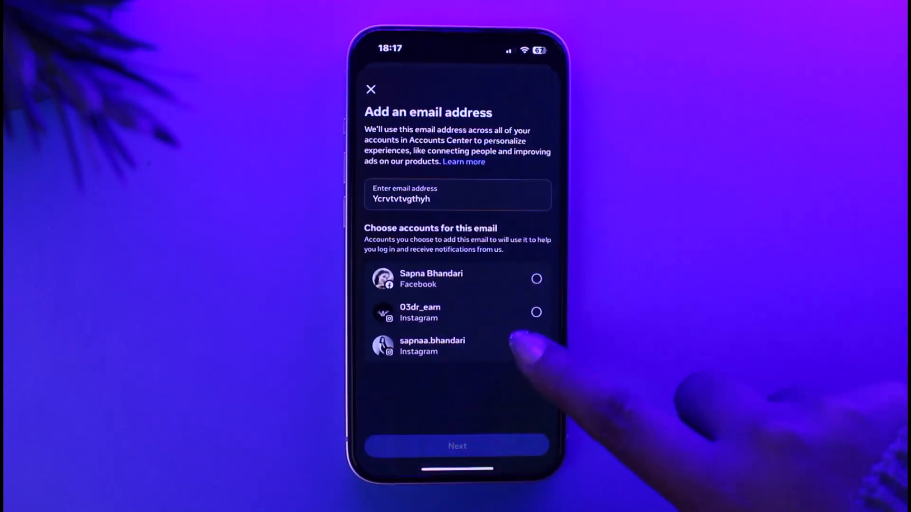
Select the last-listed Instagram account for the email and return to Settings and privacy.
left_click(535, 346)
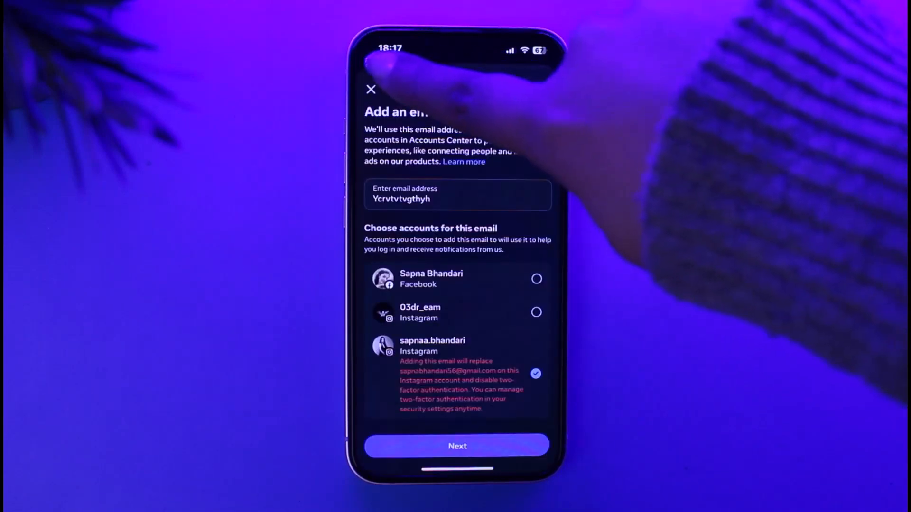
left_click(372, 90)
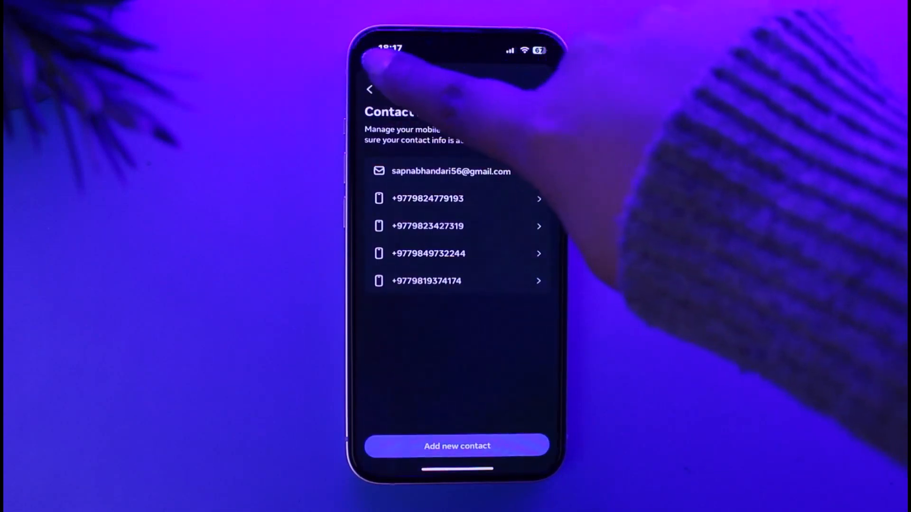
left_click(370, 90)
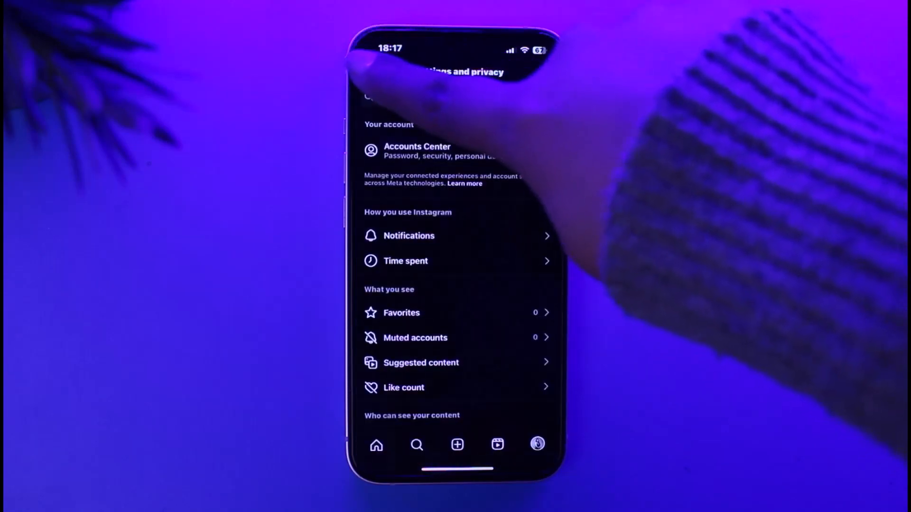